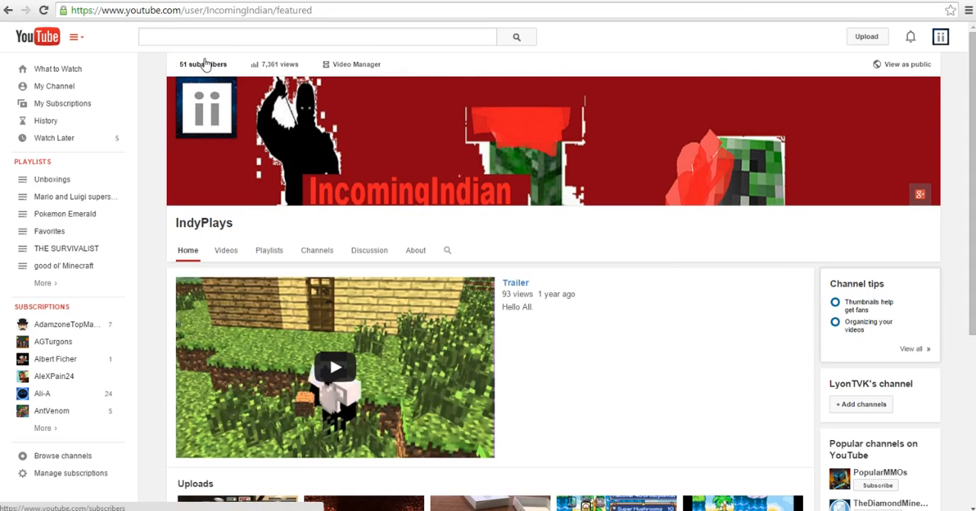
mouse_move(747, 167)
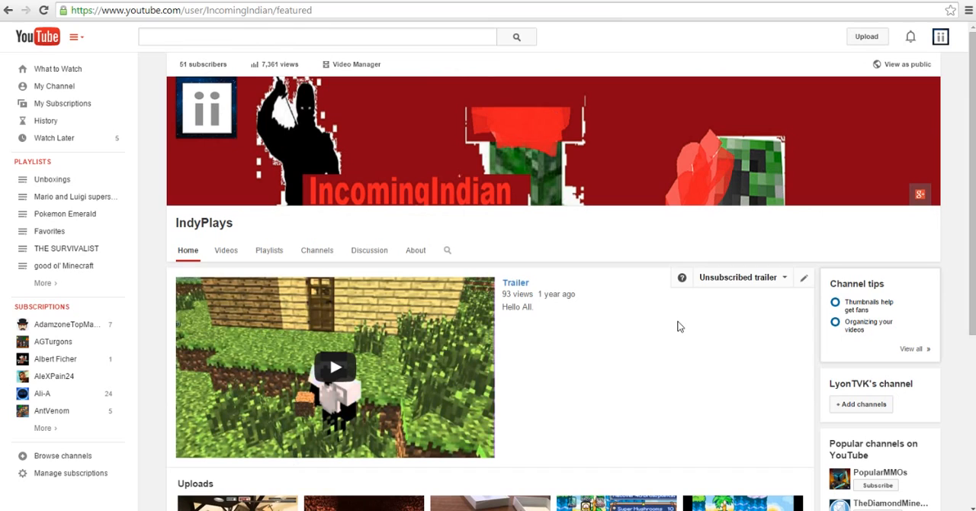
mouse_move(674, 362)
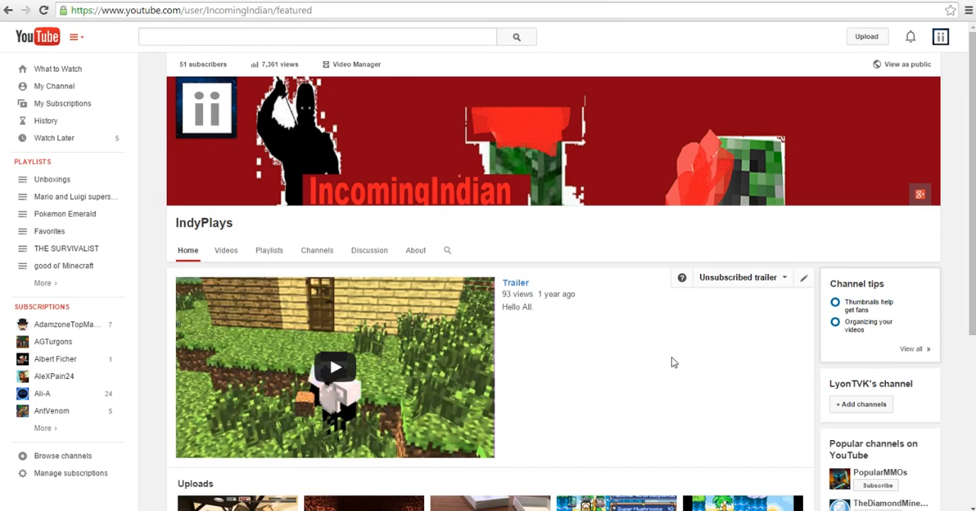
mouse_move(677, 400)
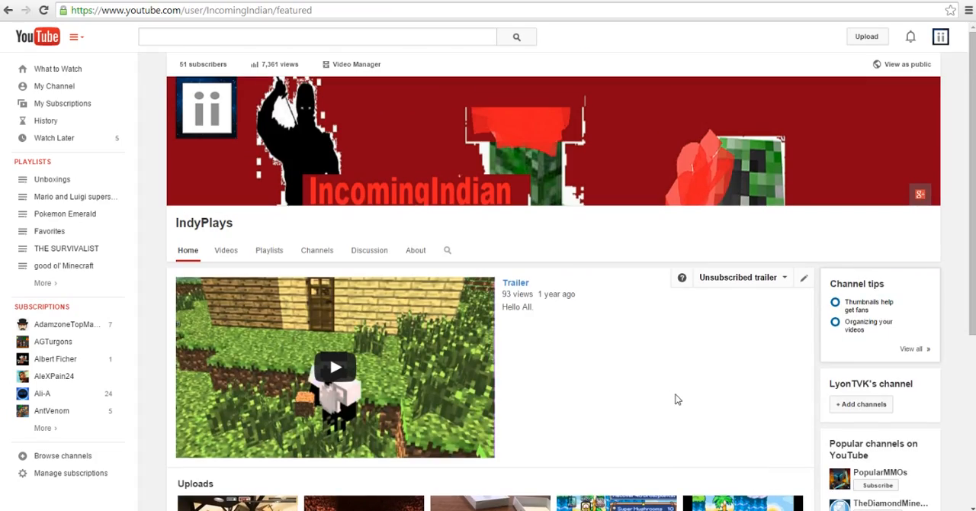
mouse_move(559, 345)
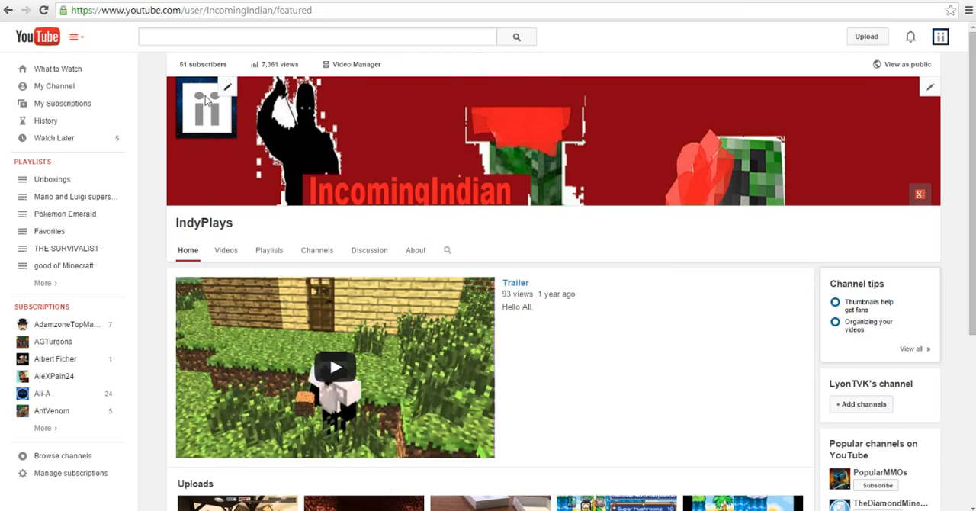
mouse_move(155, 141)
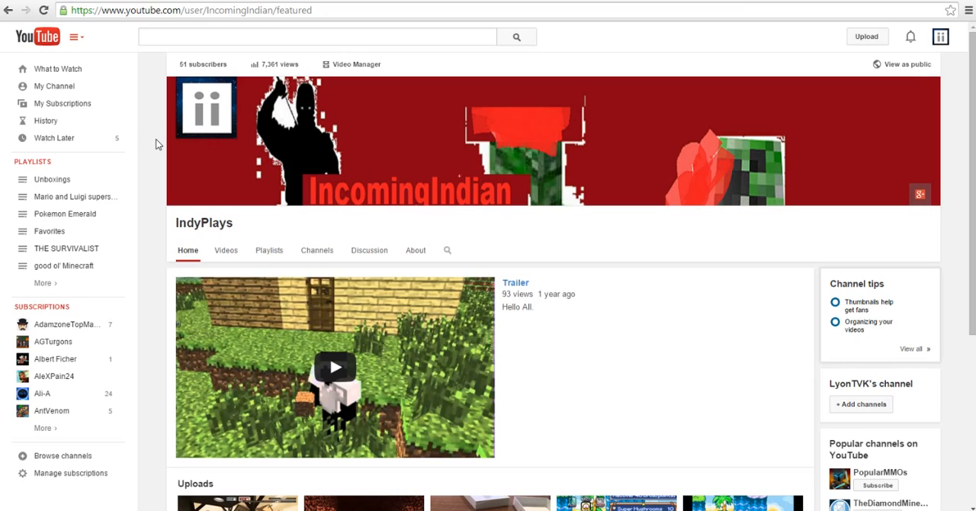
mouse_move(273, 67)
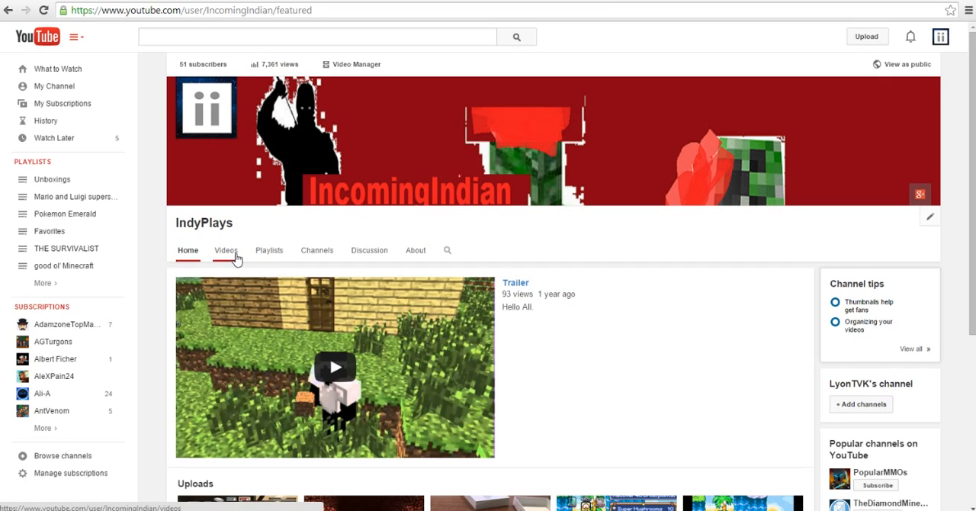
Step: Browse the IndyPlays Videos tab, scrolling down to older uploads and back to TF2: Spyin' on Harvest
left_click(226, 250)
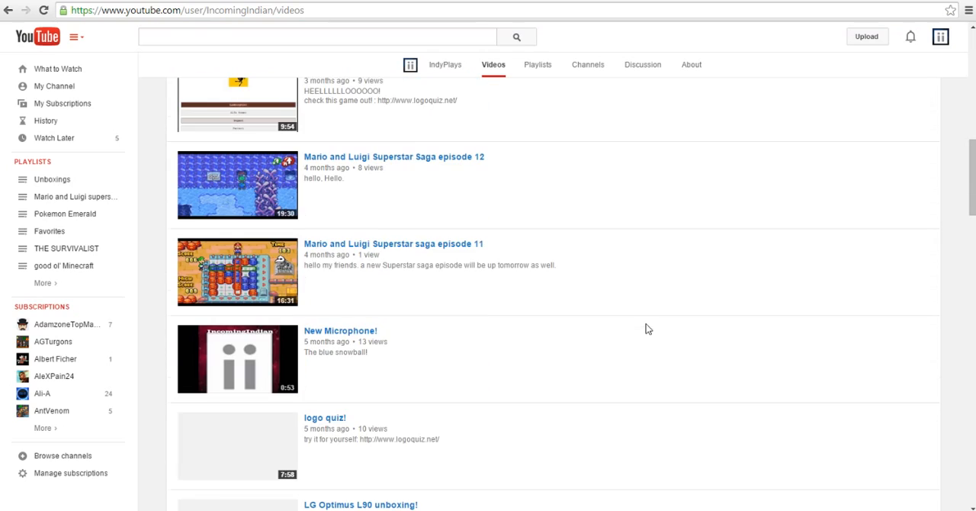
scroll("down", 3)
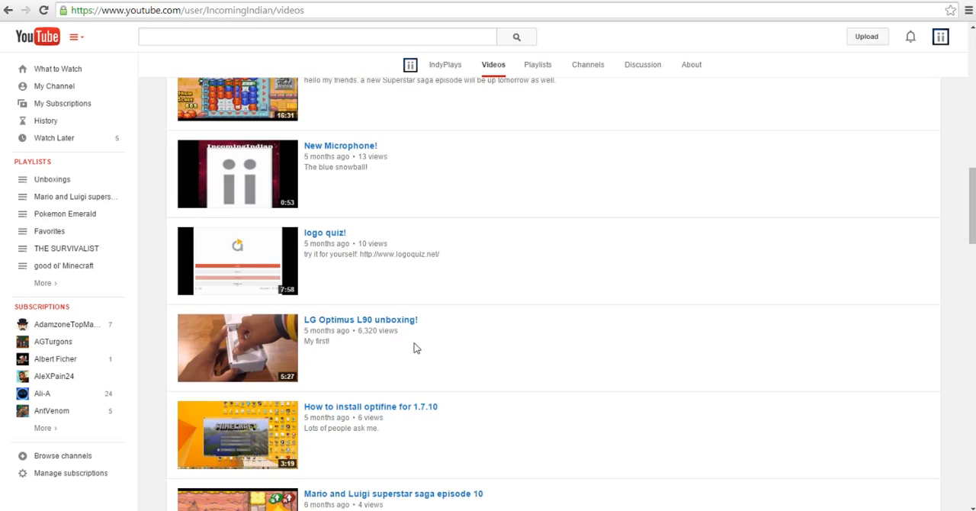
mouse_move(586, 351)
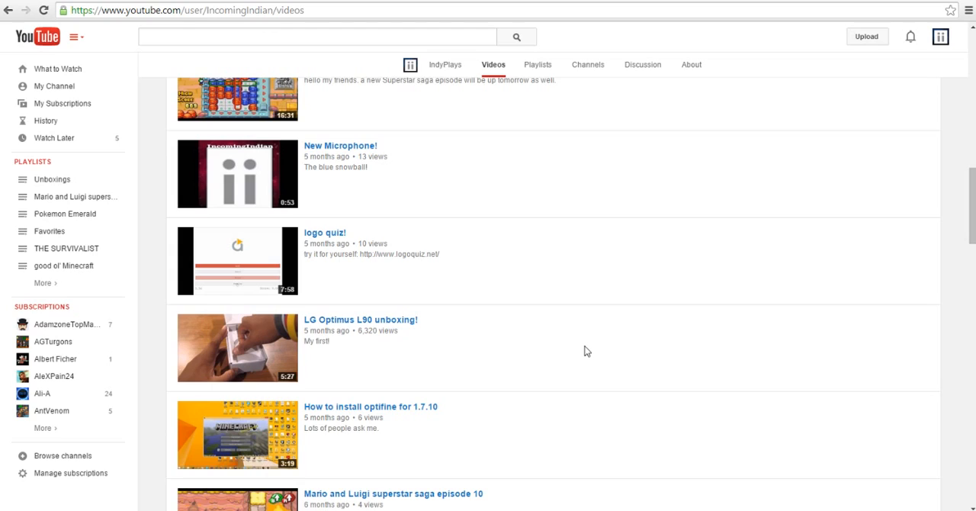
mouse_move(633, 369)
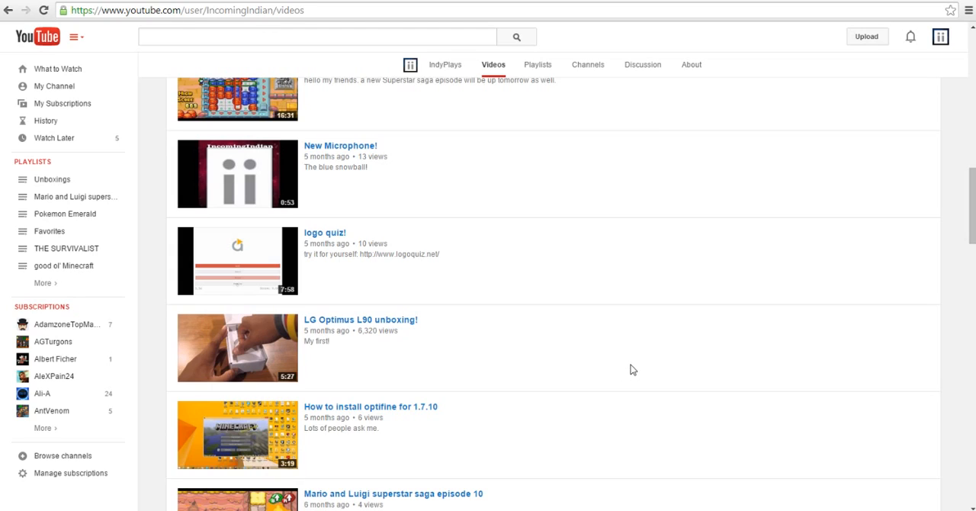
scroll("down", 3)
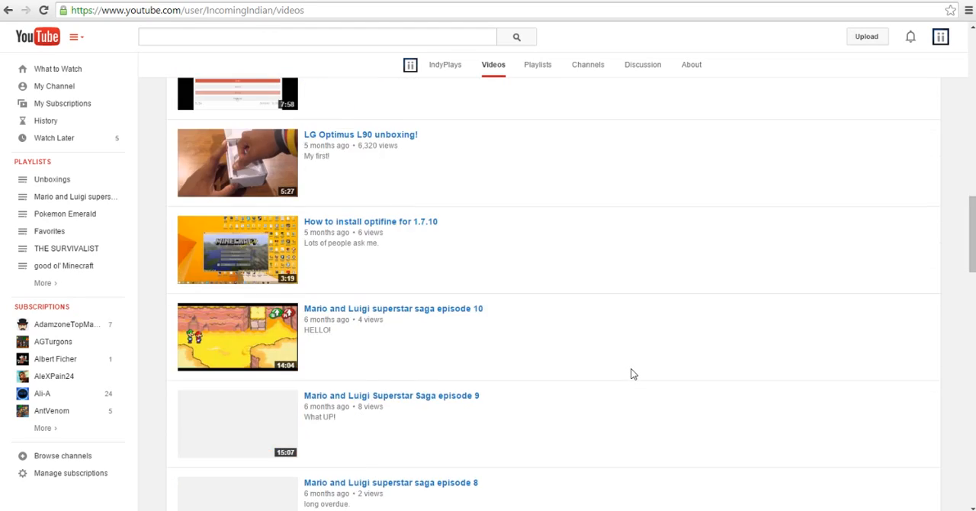
scroll("up", 3)
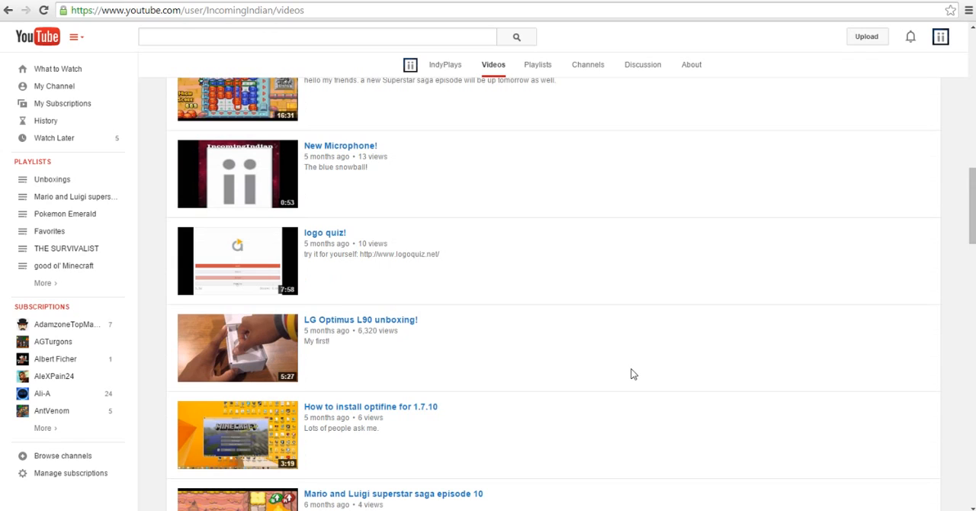
scroll("up", 3)
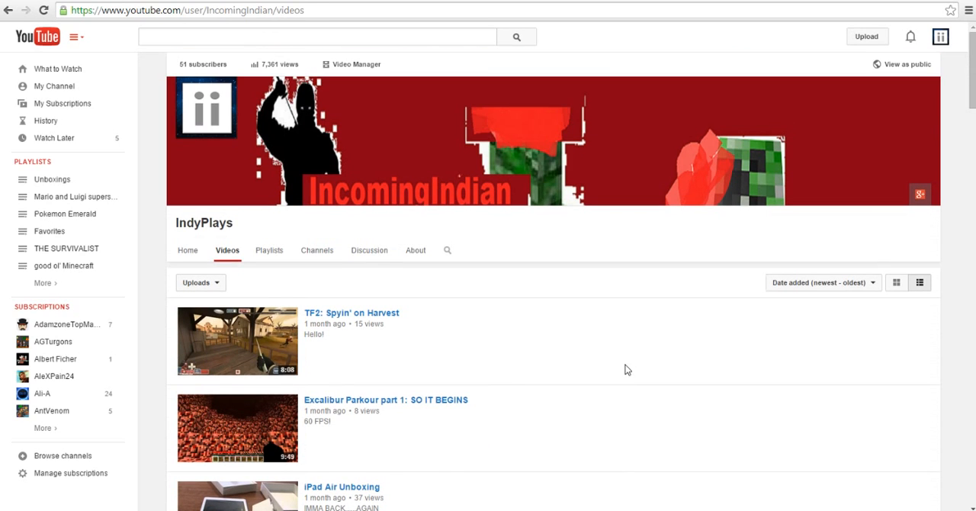
Step: Go back to the IndyPlays Home tab showing the Trailer and the Uploads row
left_click(188, 250)
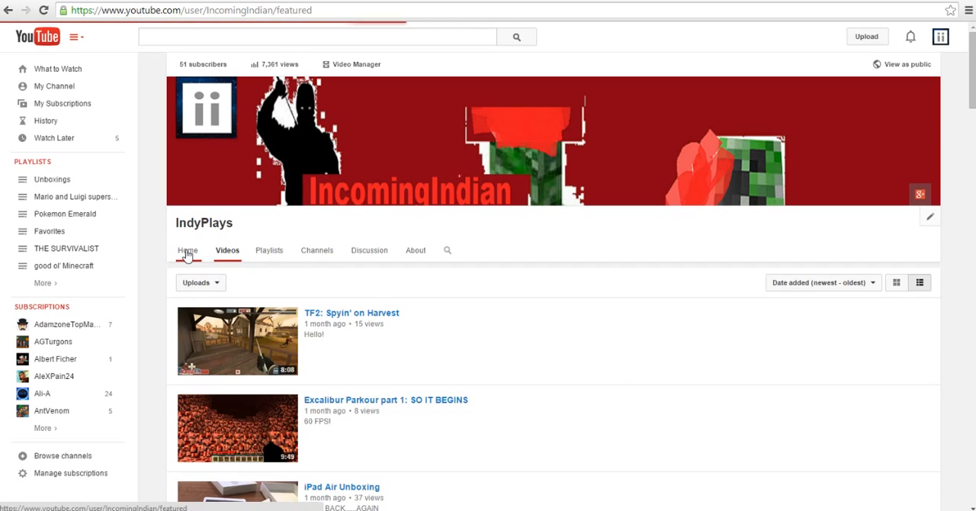
left_click(187, 250)
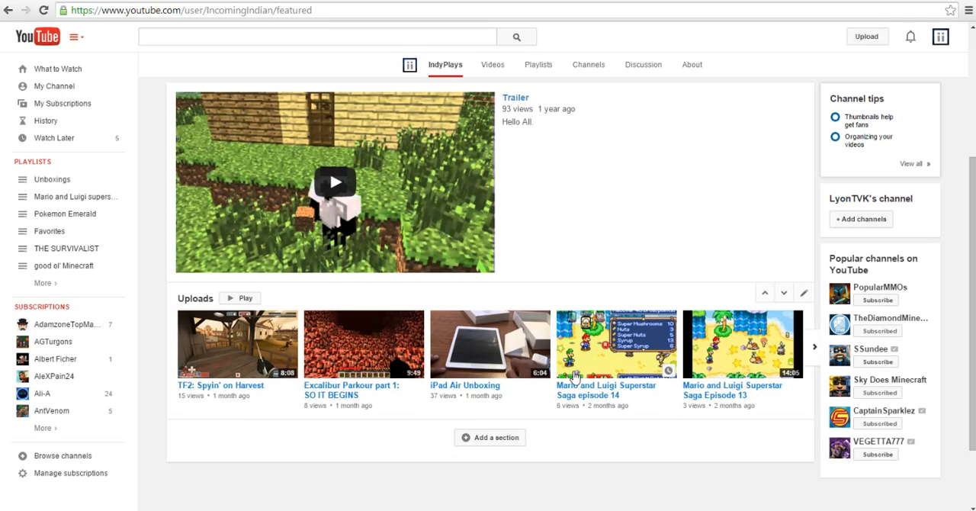
mouse_move(231, 436)
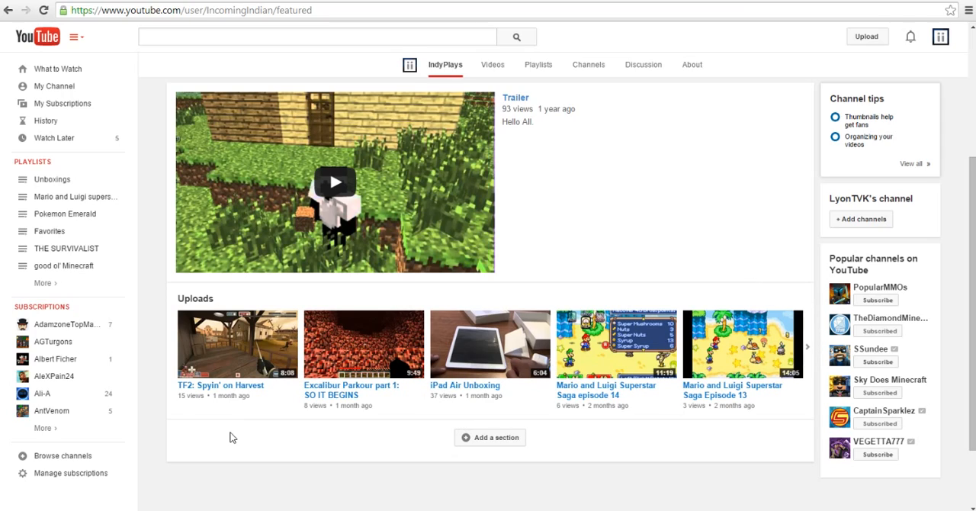
mouse_move(240, 448)
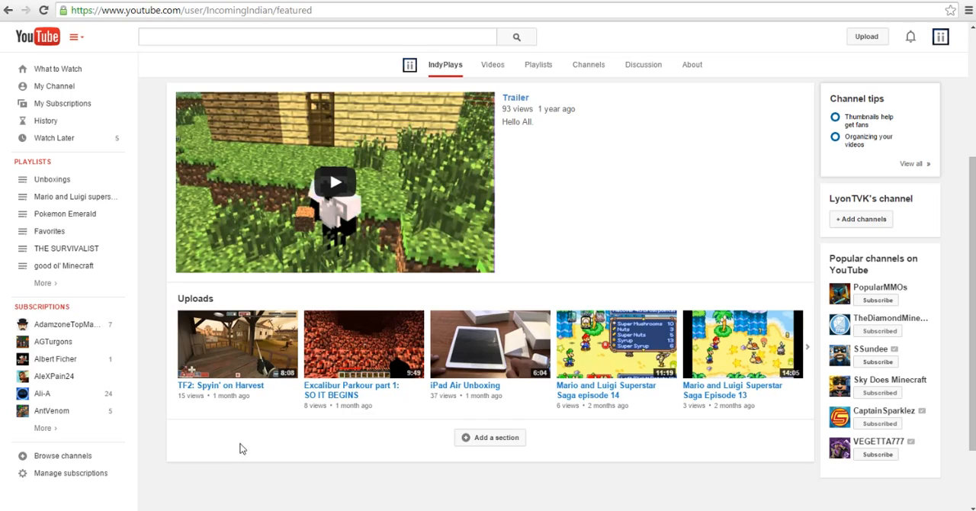
mouse_move(238, 458)
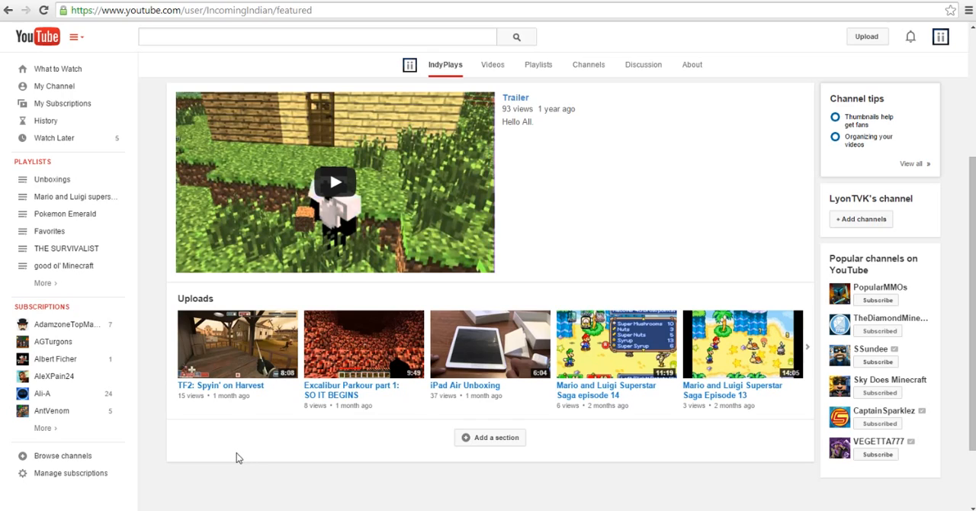